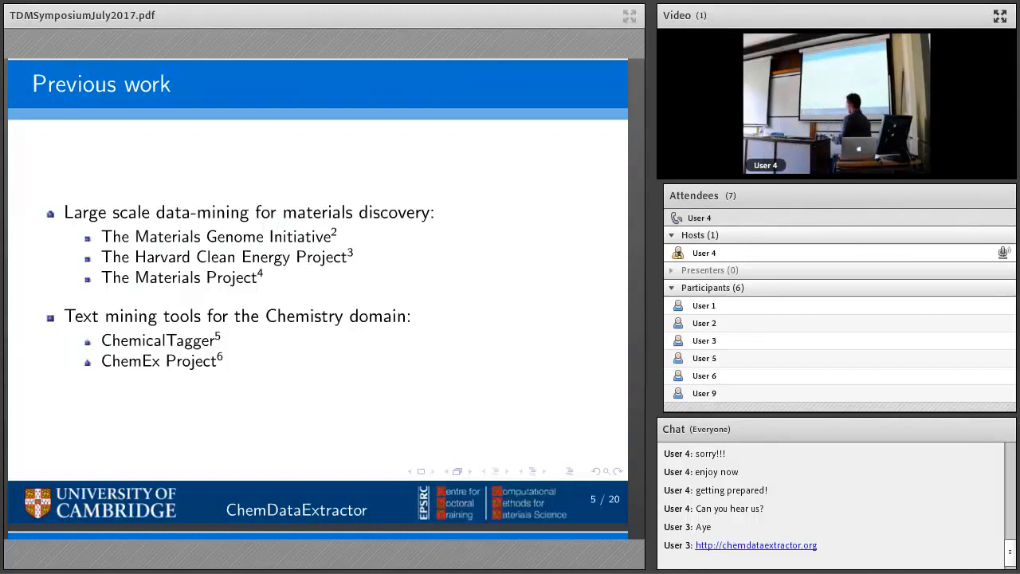
Advance the shared ChemDataExtractor deck past slide 5, Previous work.
click(506, 472)
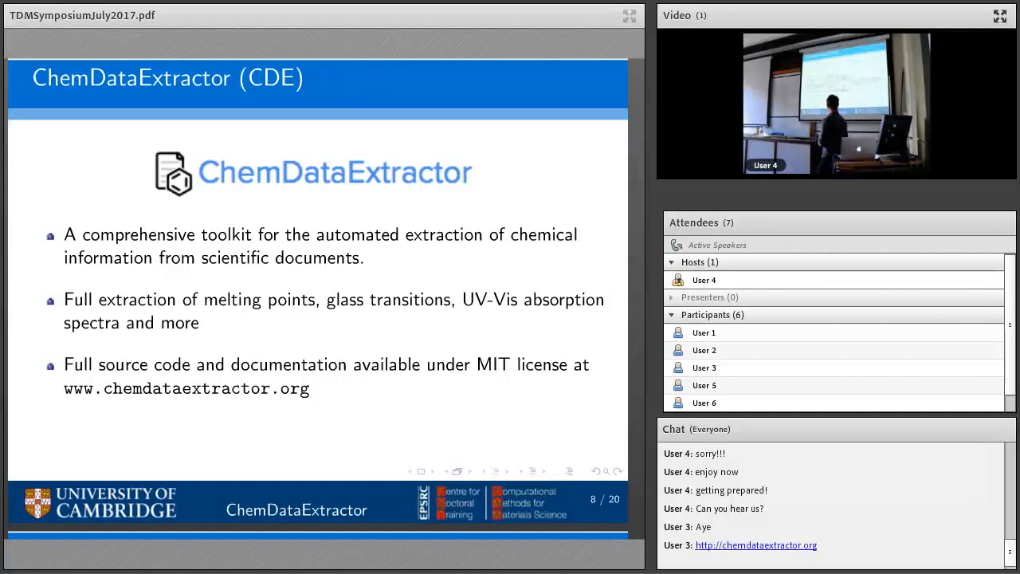
click(506, 472)
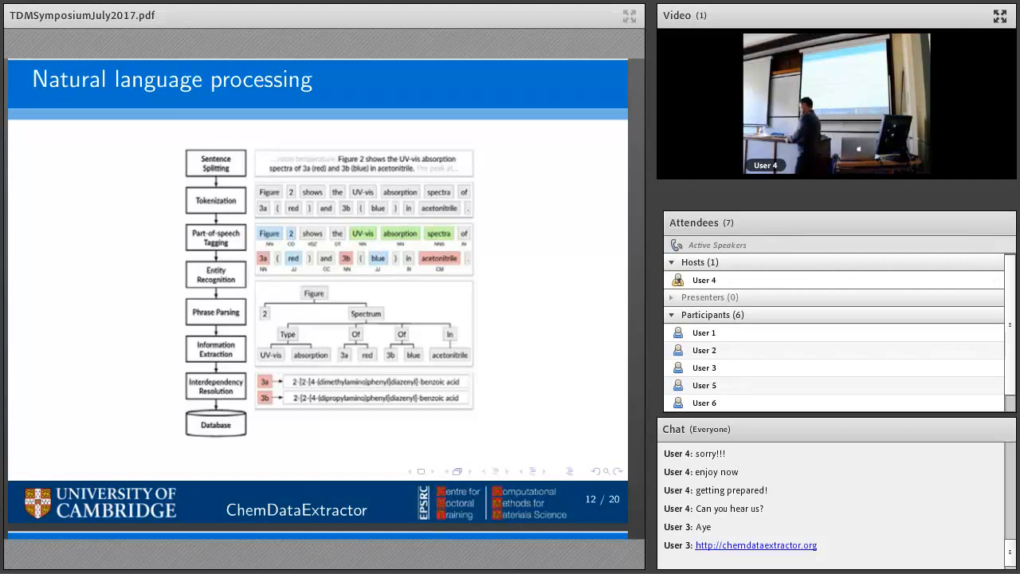
Move the shared deck from slide 12, Natural language processing, to slide 13, Table parsing.
click(507, 470)
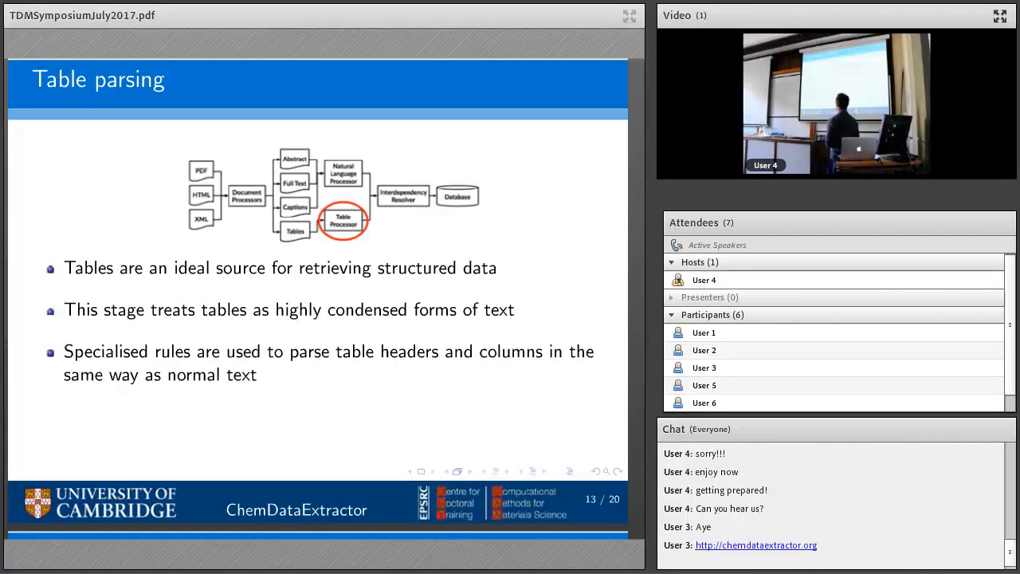
Advance the shared deck beyond slide 13, Table parsing, toward Current work.
click(532, 472)
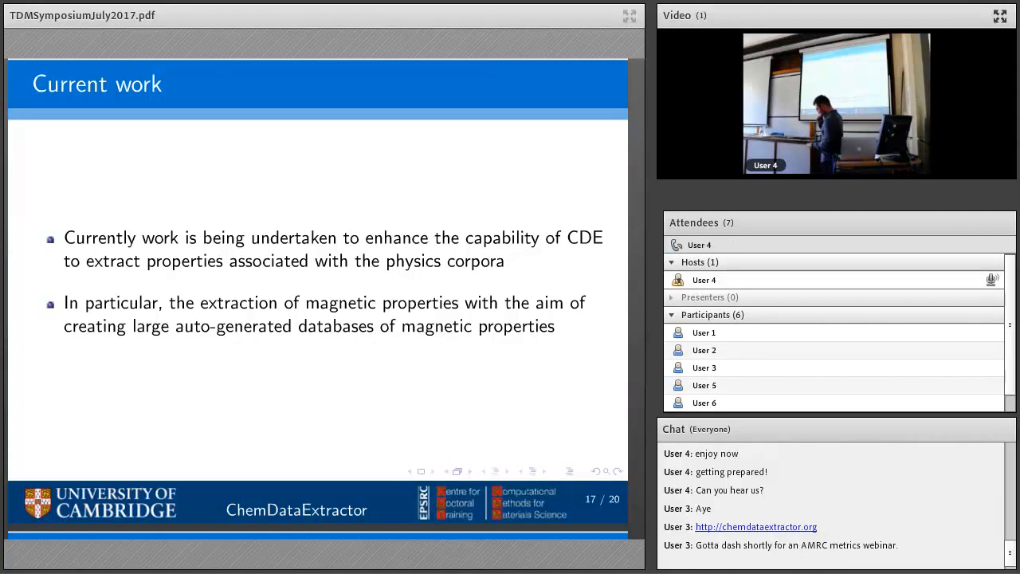
Advance the shared deck from slide 17 to slide 18, The Snowball algorithm.
click(506, 471)
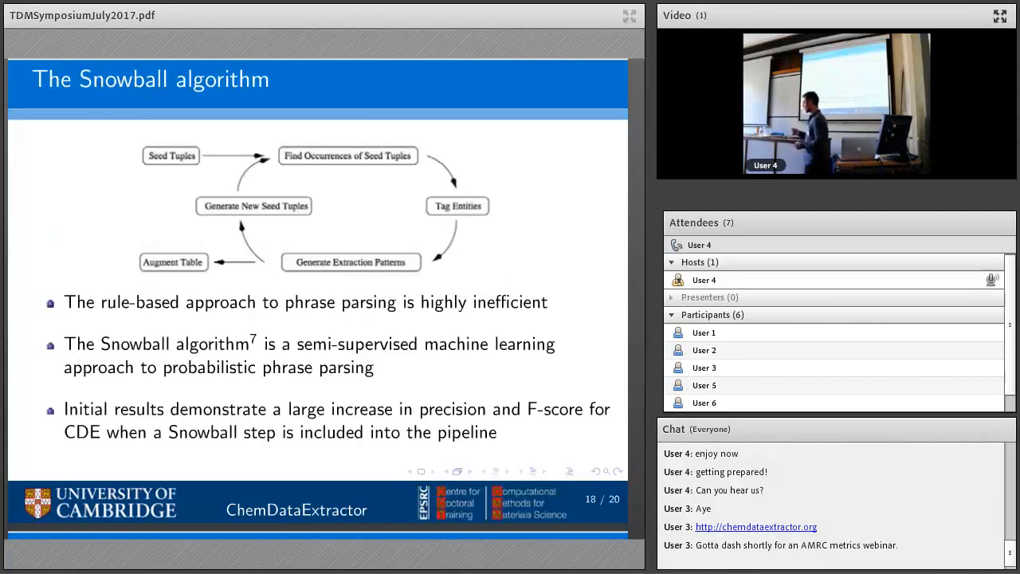